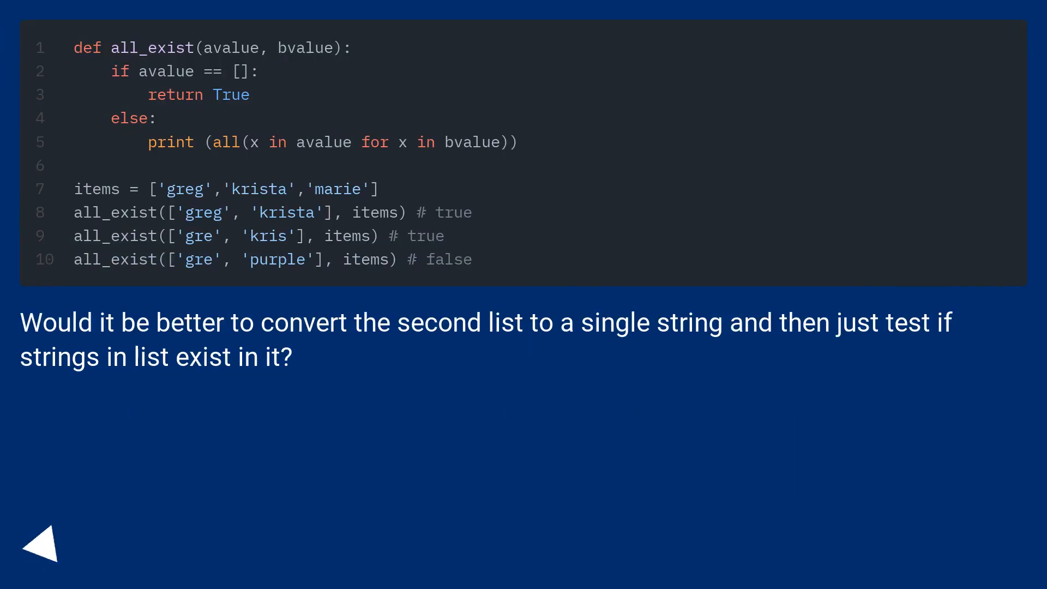
pyautogui.click(42, 542)
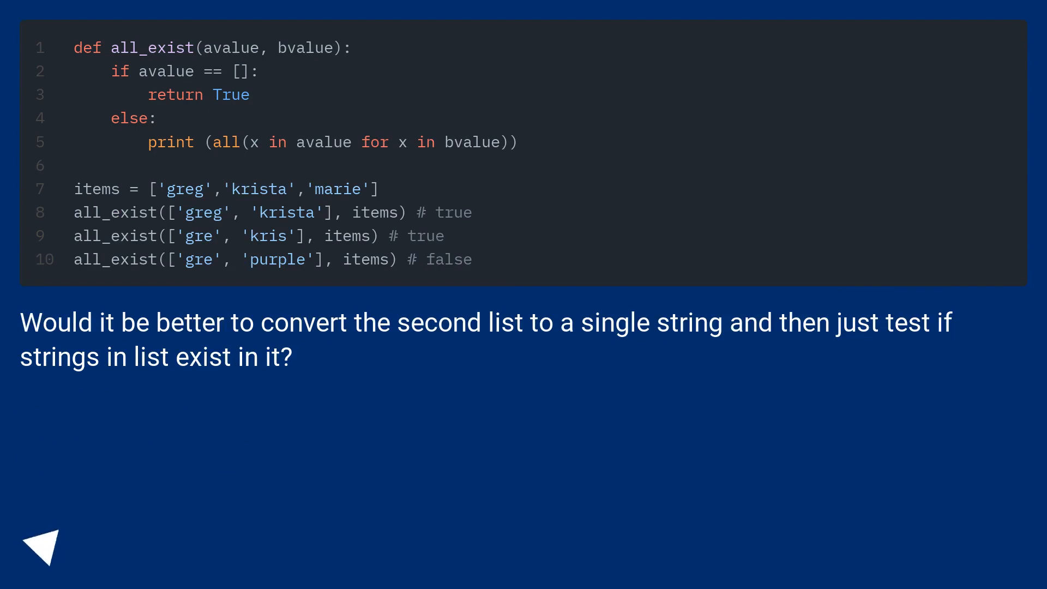
pyautogui.click(43, 545)
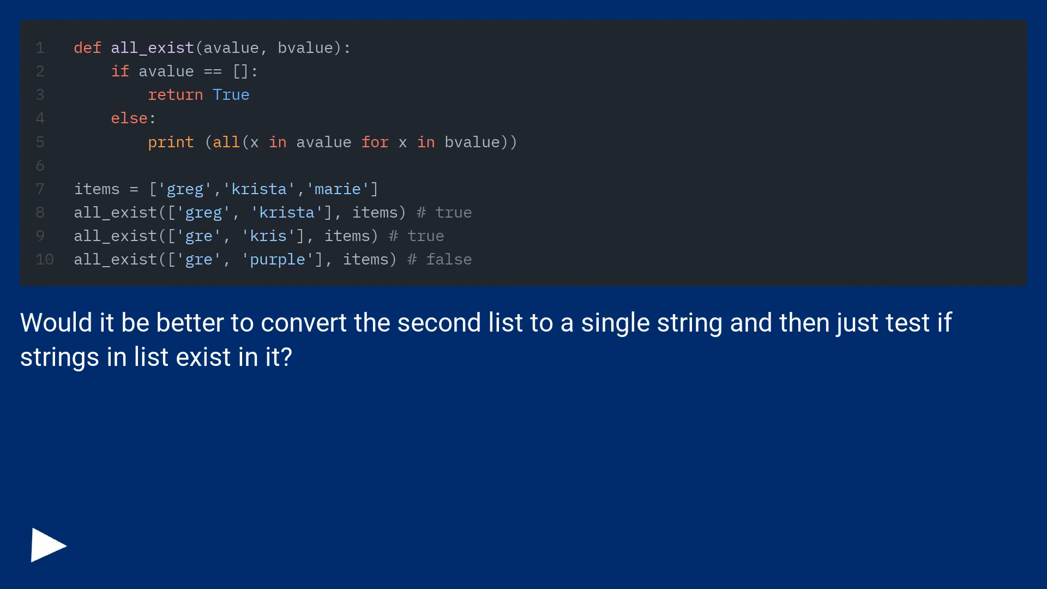
pyautogui.click(47, 545)
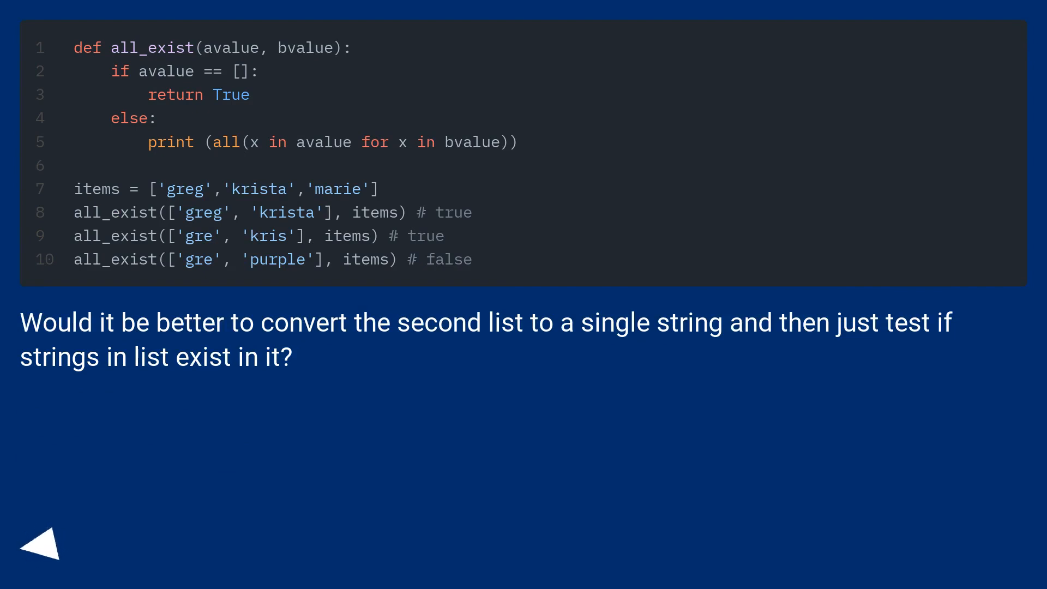